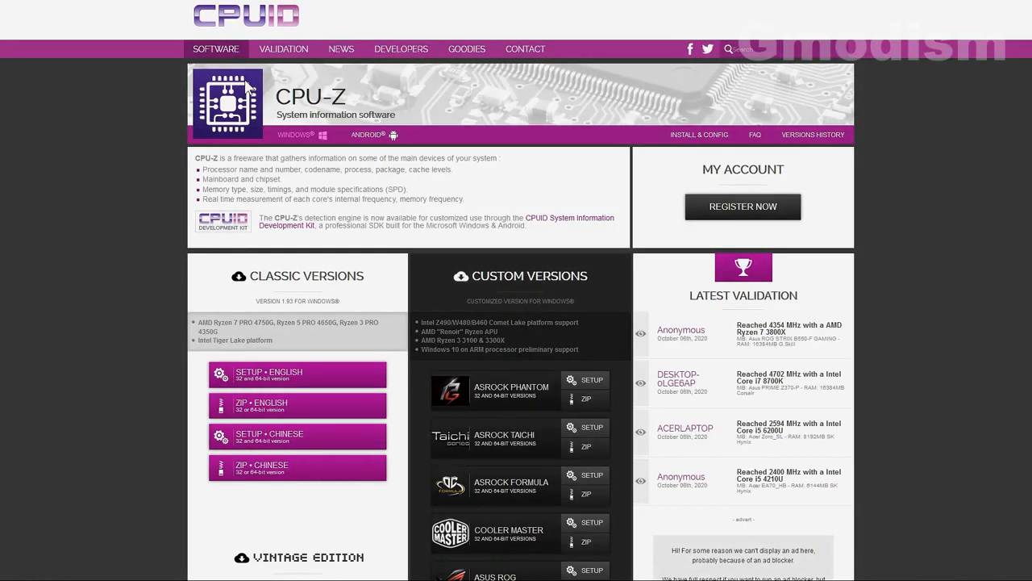
mouse_move(361, 95)
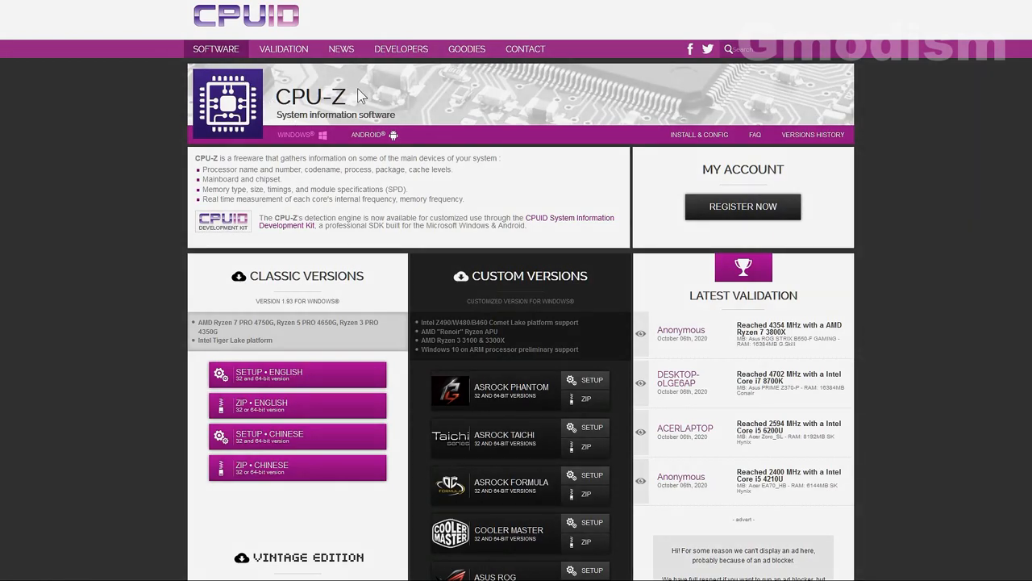
mouse_move(309, 373)
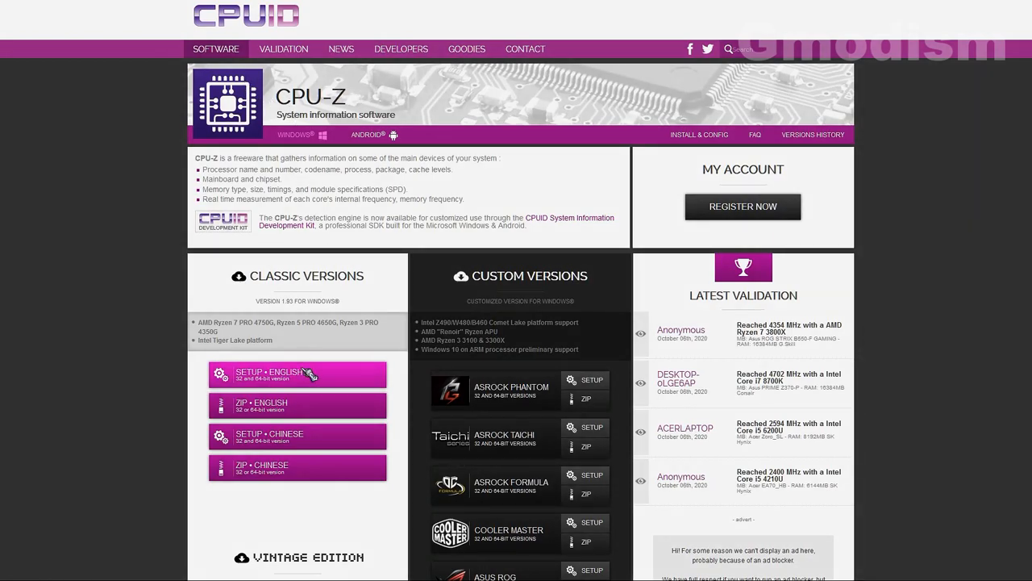
Step: Download the English CPU-Z installer, install it with default folders, and finish without the readme
left_click(297, 374)
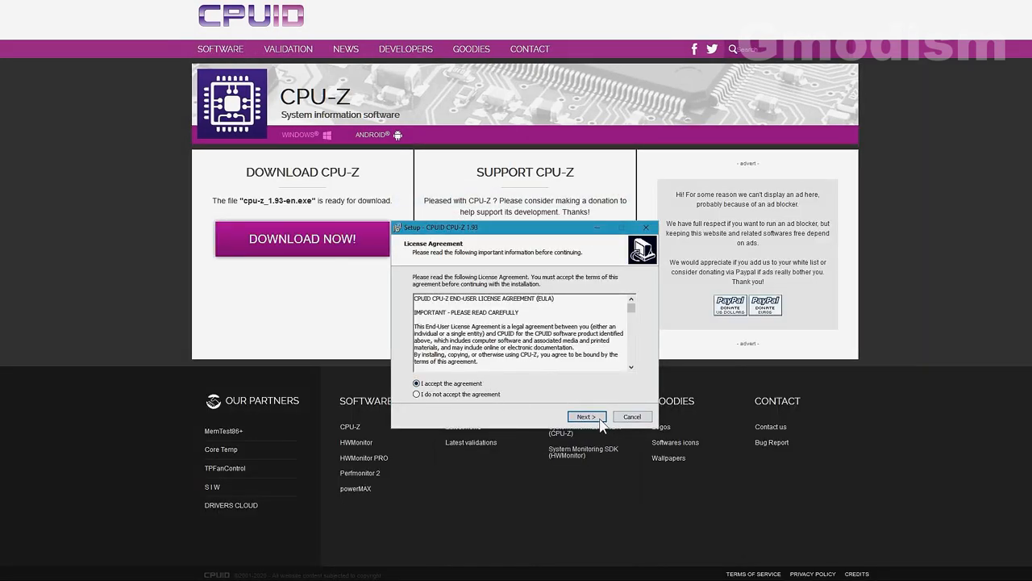
left_click(584, 416)
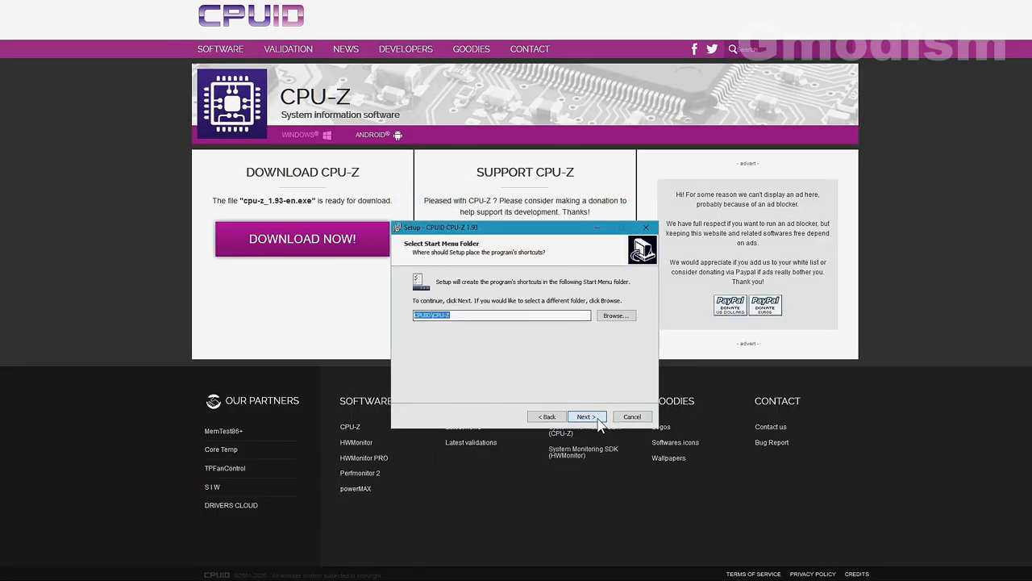
left_click(584, 416)
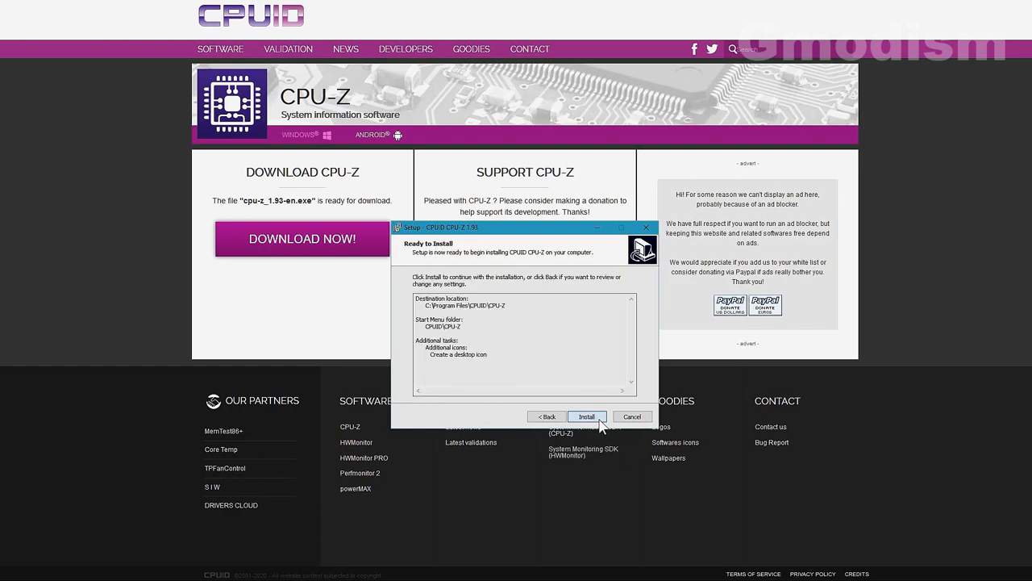
left_click(587, 416)
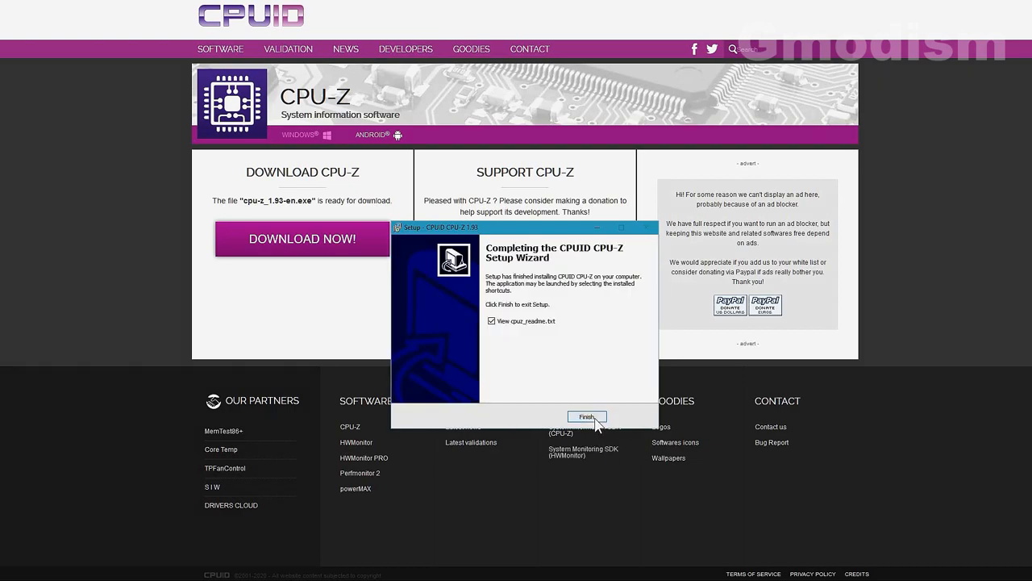
left_click(491, 321)
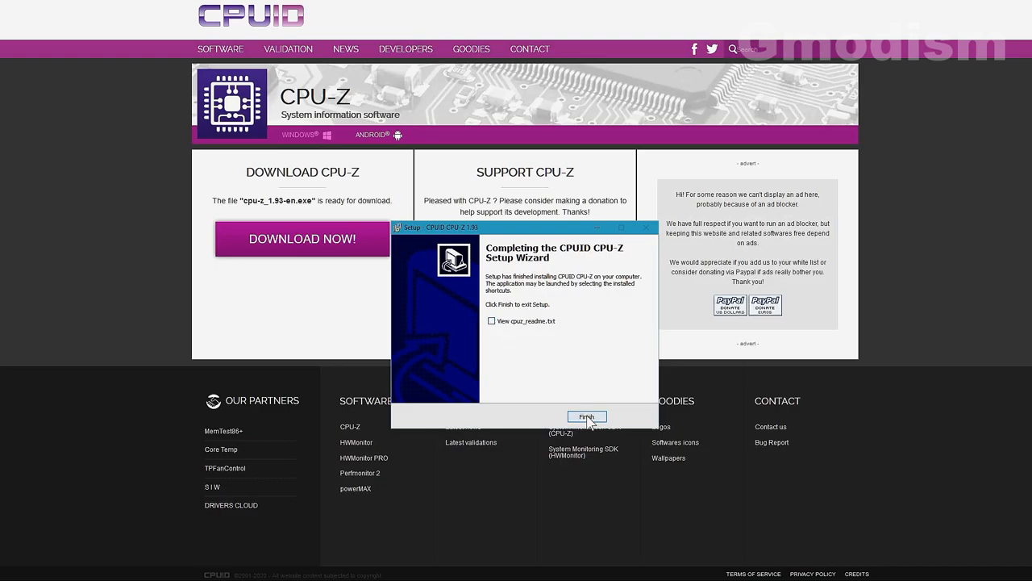
left_click(586, 417)
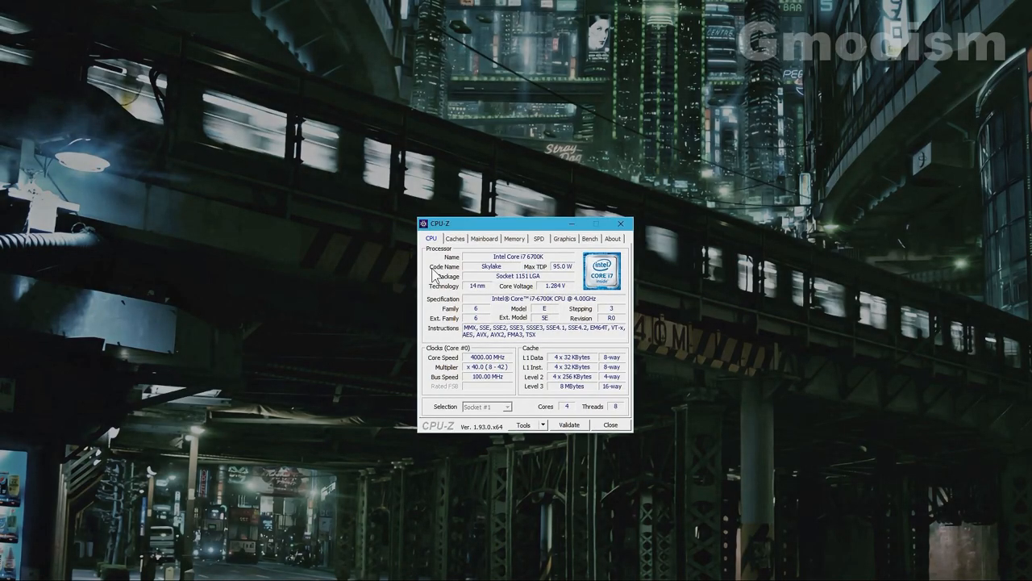
Step: Switch CPU-Z to the Memory tab showing 16 GB dual-channel DDR4 and its timings
left_click(515, 238)
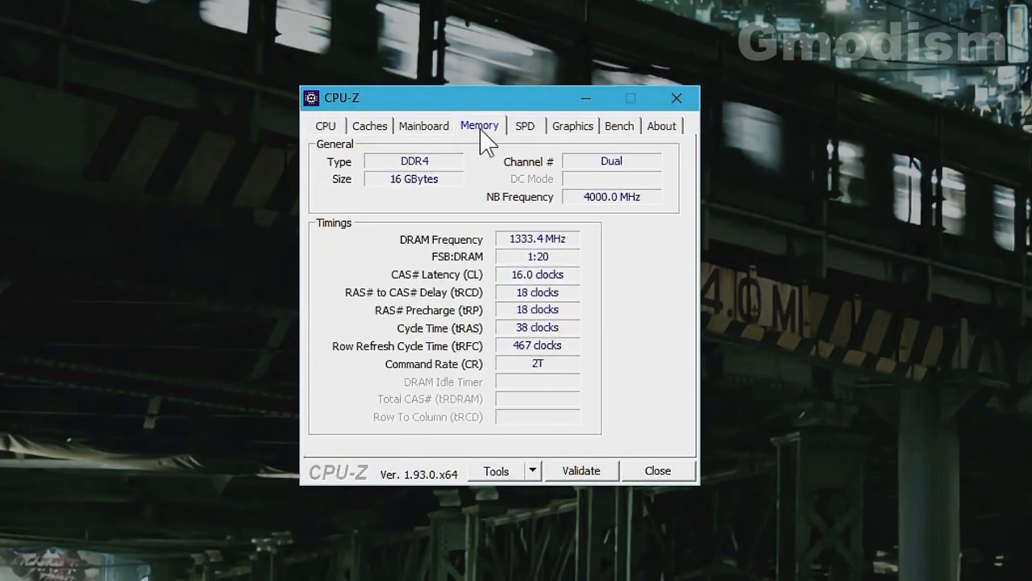
mouse_move(415, 169)
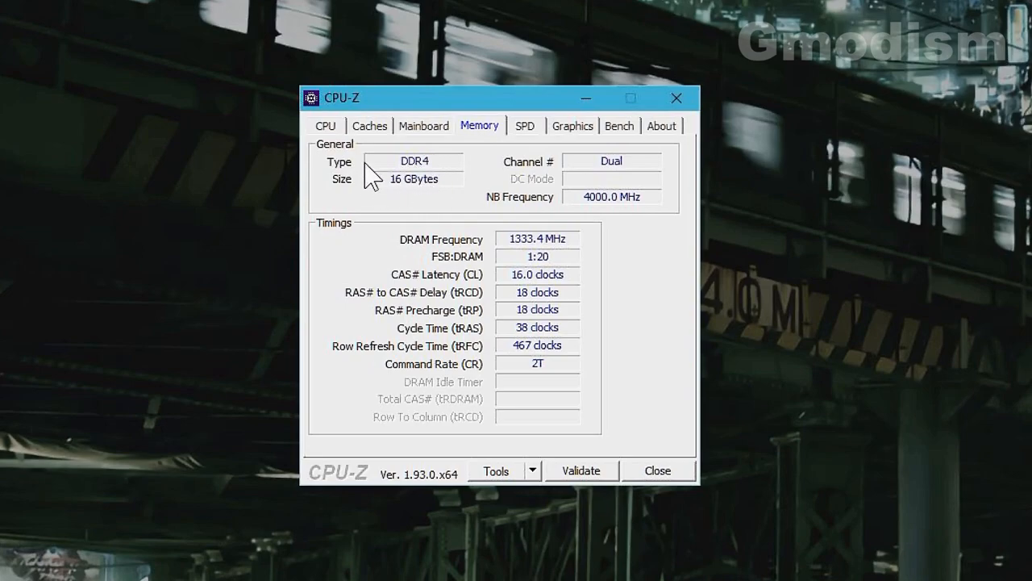
mouse_move(410, 204)
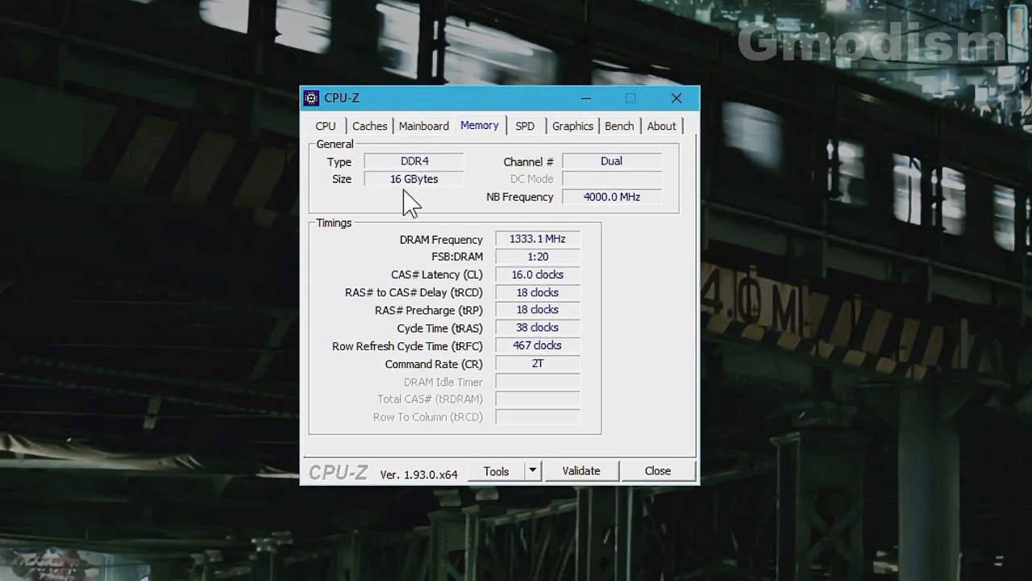
mouse_move(460, 193)
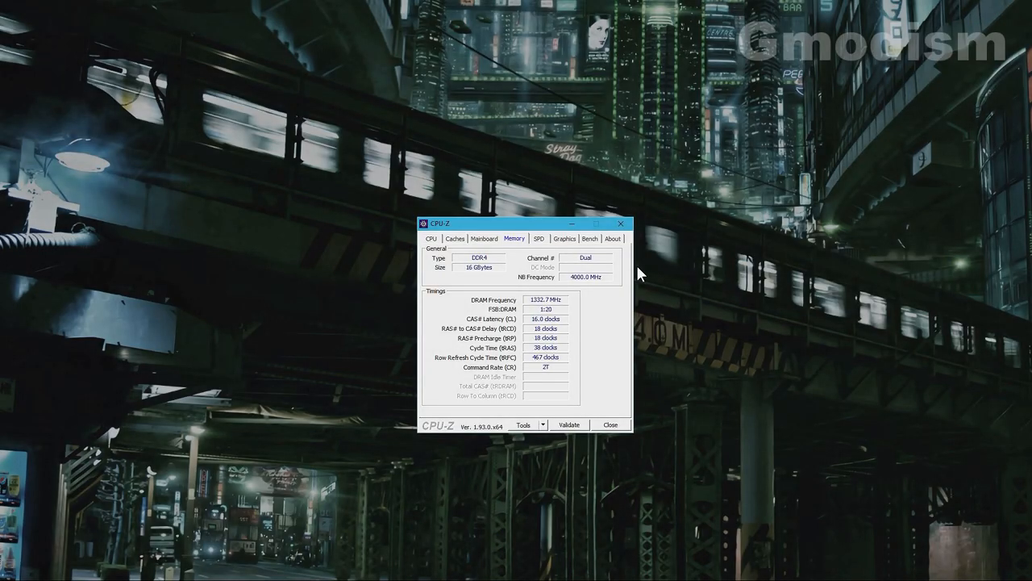
Step: Open Task Manager with Ctrl+Shift+Esc to reach the memory performance page
key("ctrl+shift+esc")
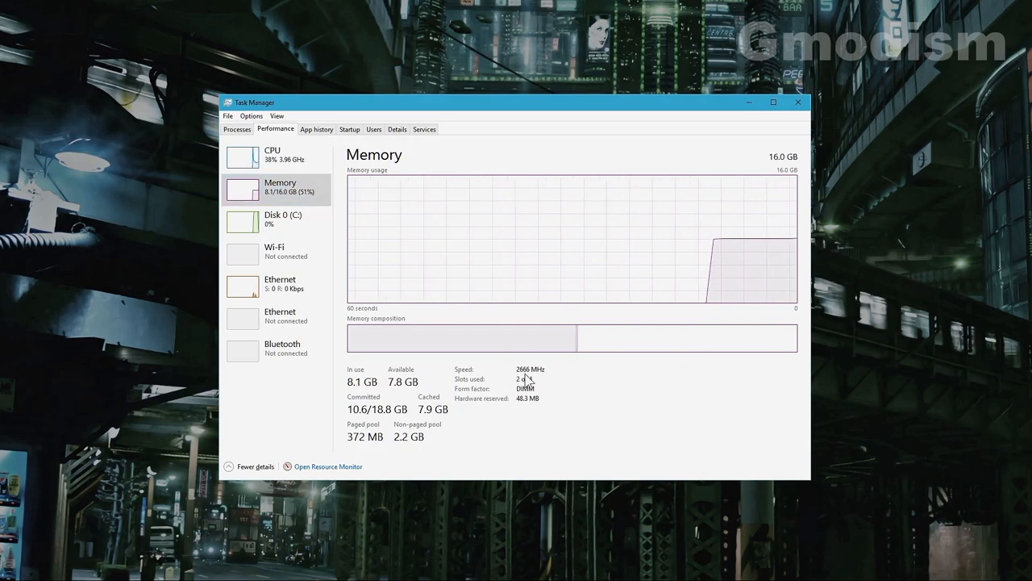
mouse_move(548, 379)
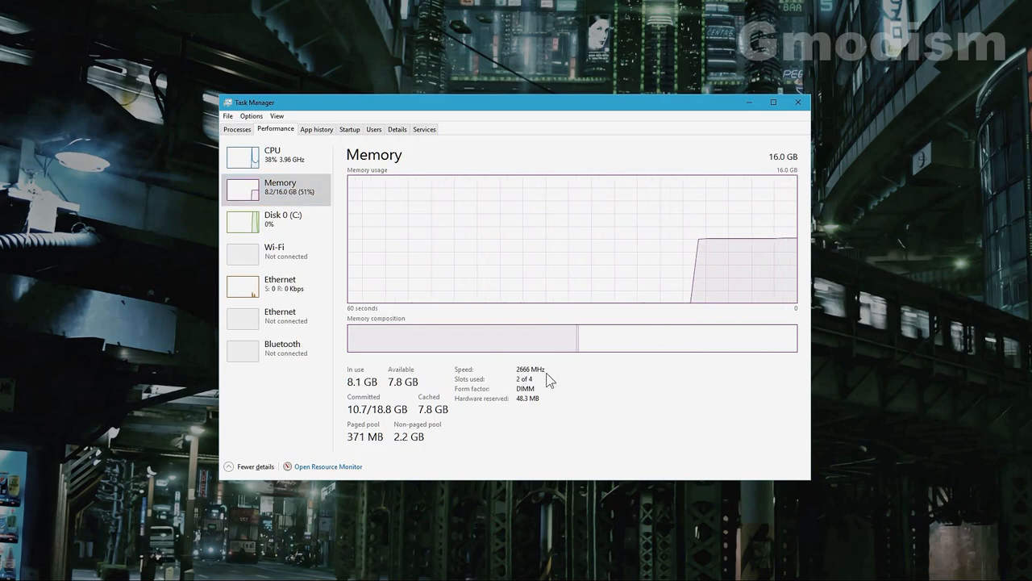